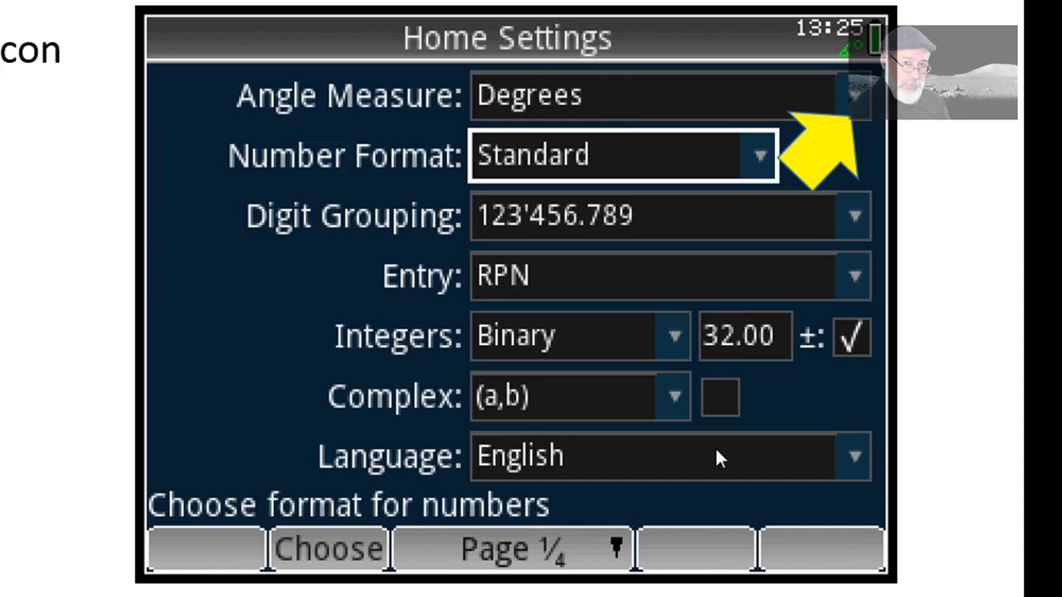
Show the Angle Measure choices Radians, Degrees (checked) and Gradians in Home Settings
{"action": "left_click", "coordinate": [854, 94]}
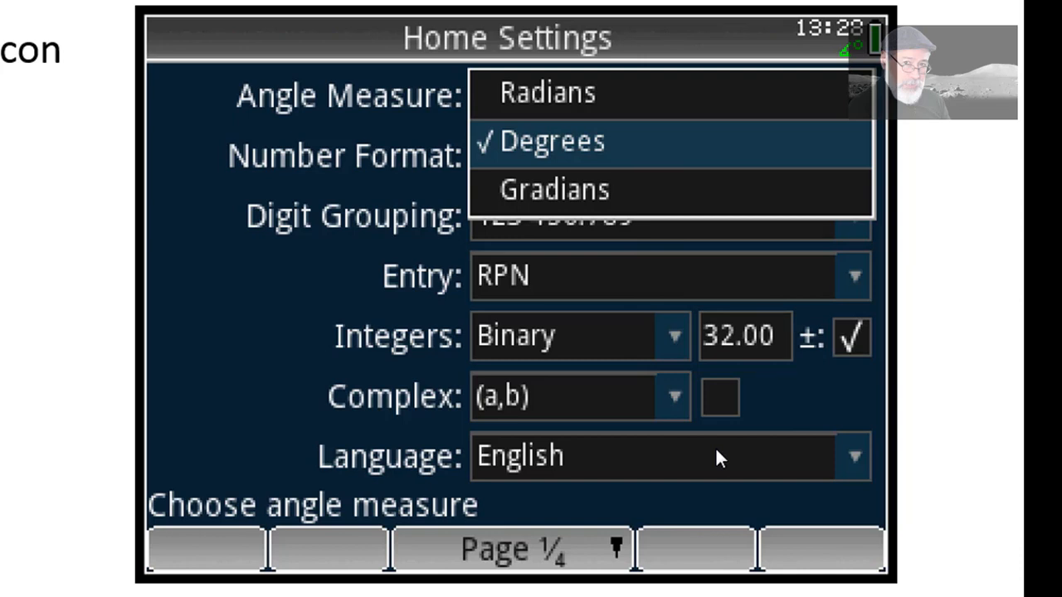
Show Home Settings with Fixed 2, Textbook entry and the Complex dropdown listing a+b*i and (a,b)
{"action": "left_click", "coordinate": [664, 276]}
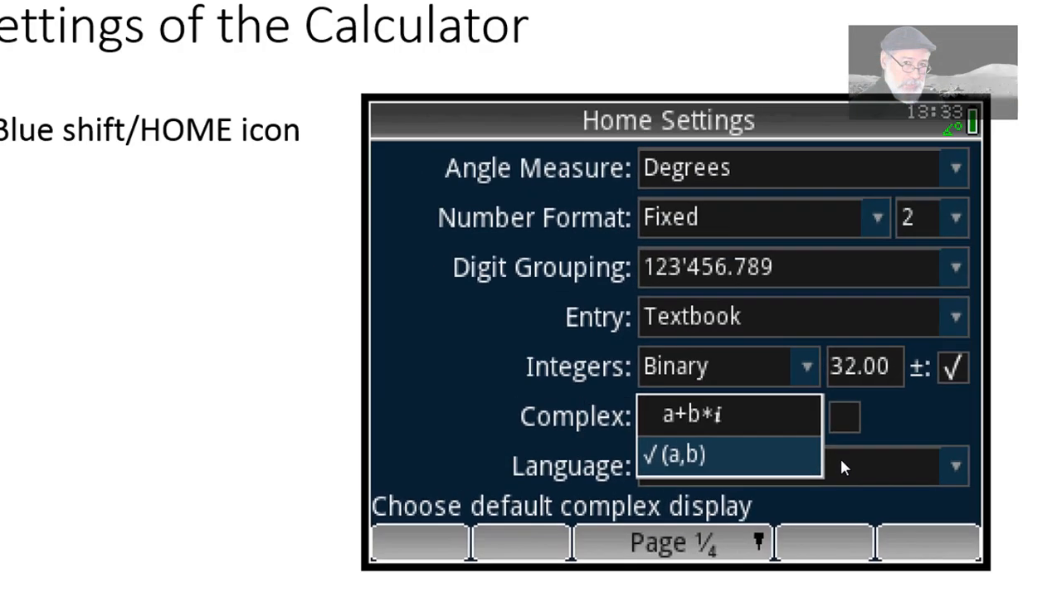
{"action": "left_click", "coordinate": [672, 454]}
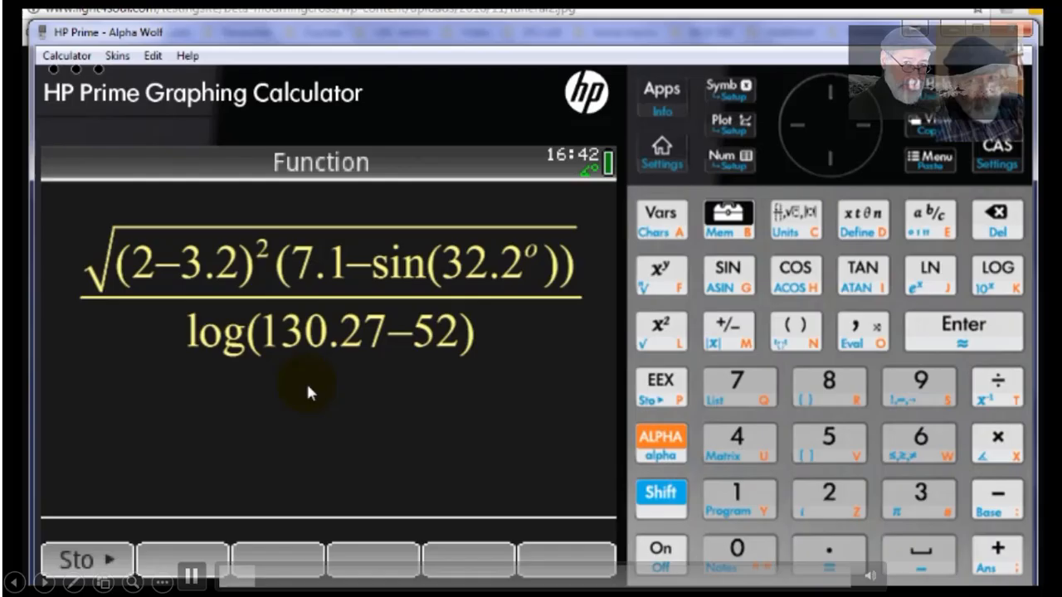
Open Home Settings with Shift+Home and set the Entry method to Algebraic
{"action": "left_click", "coordinate": [661, 213]}
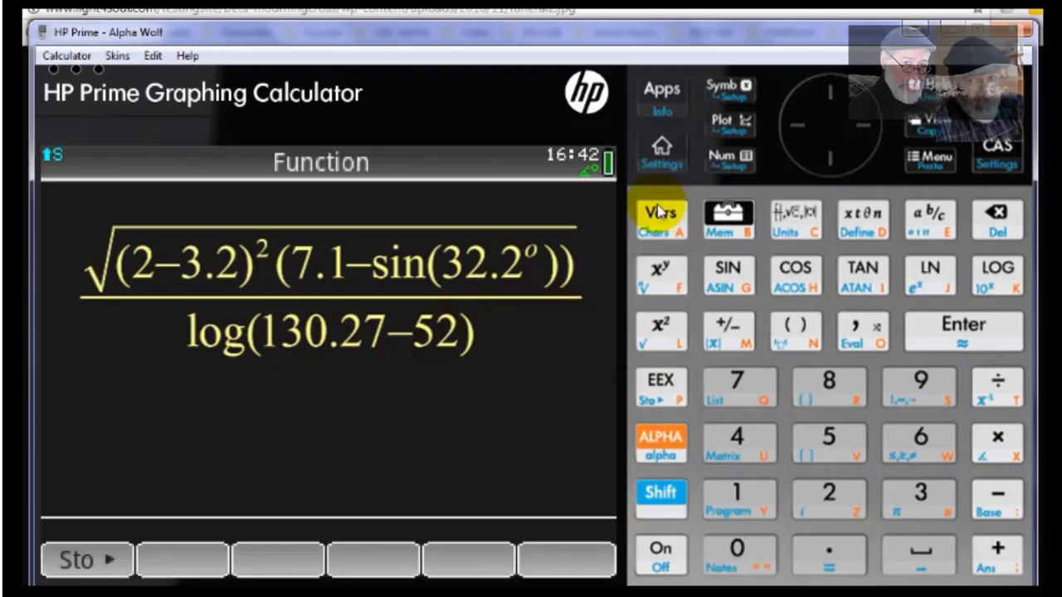
{"action": "left_click", "coordinate": [661, 151]}
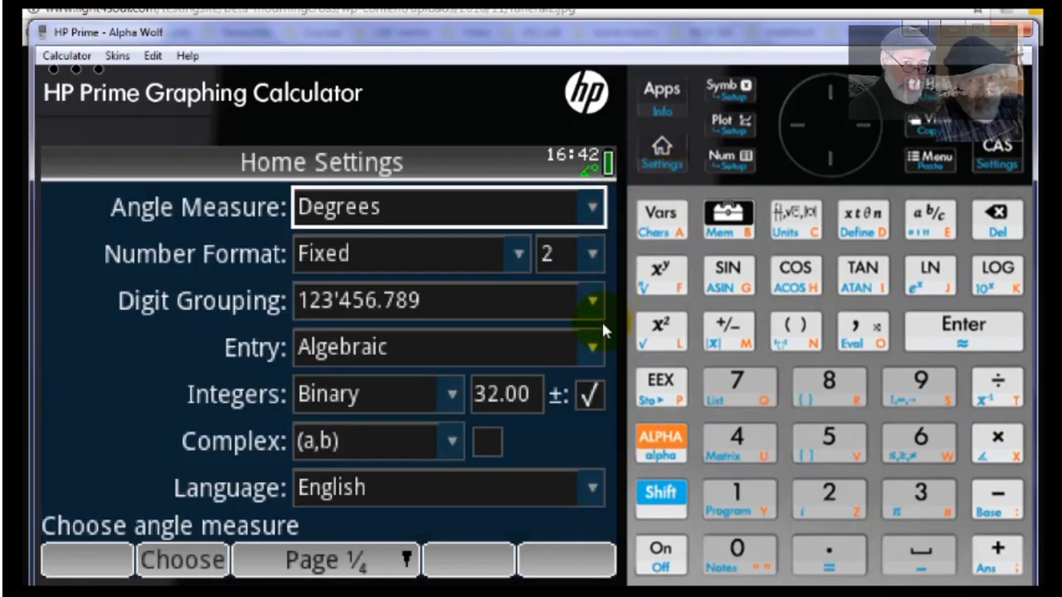
{"action": "left_click", "coordinate": [589, 347]}
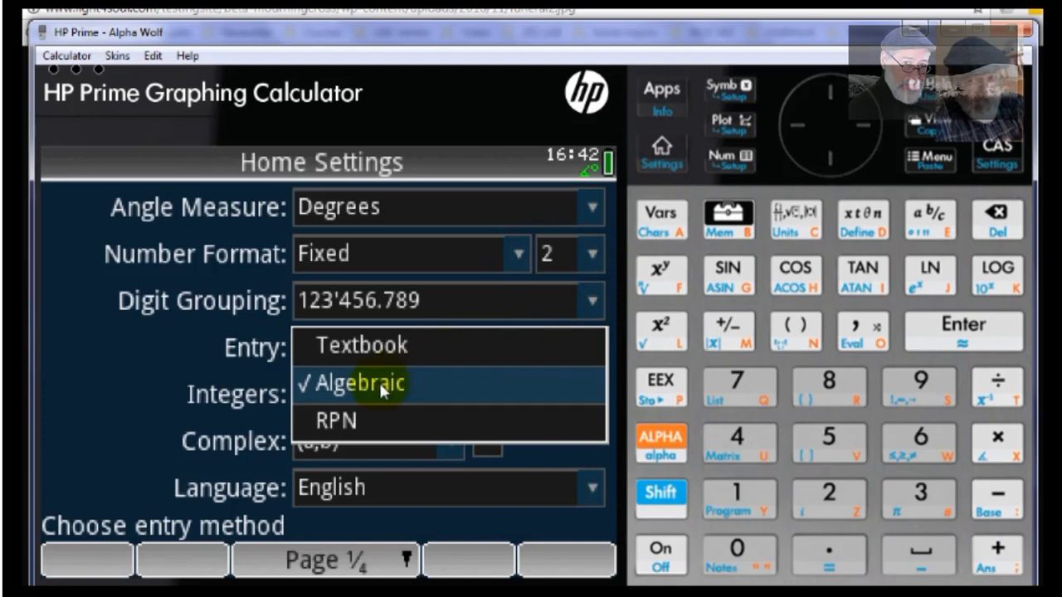
{"action": "left_click", "coordinate": [359, 382]}
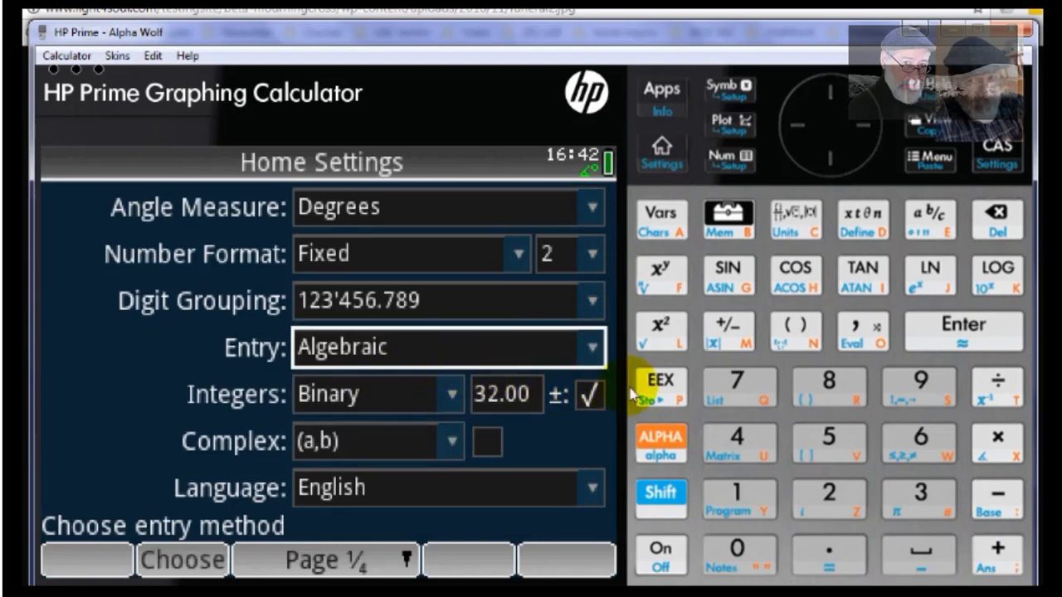
{"action": "left_click", "coordinate": [661, 148]}
{"action": "type", "text": "sqrt("}
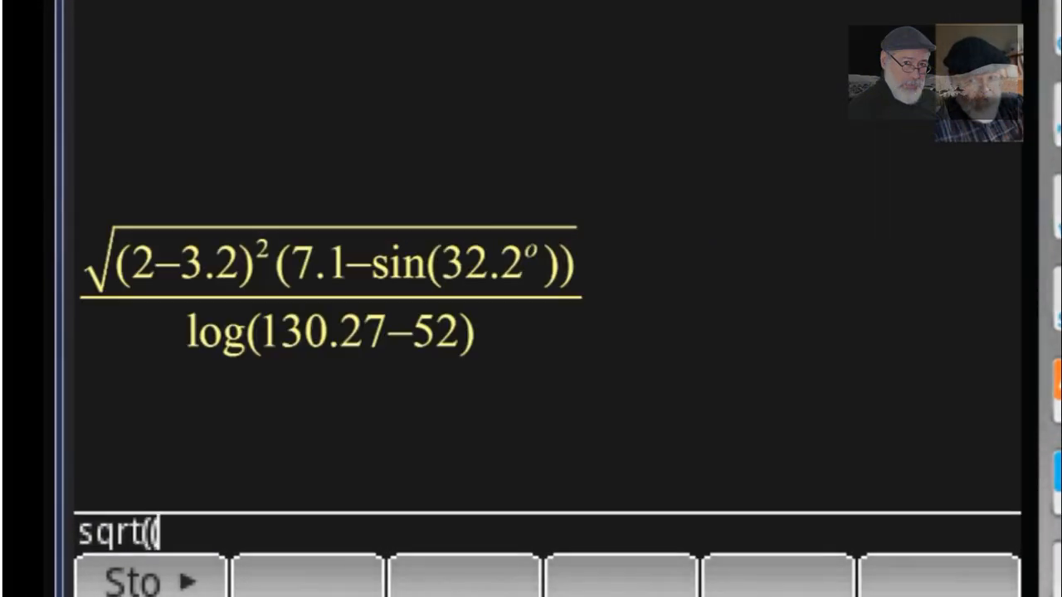
Type the numerator (2-3.2)^2*(7.1-sin(32.2)) inside the square root
{"action": "type", "text": "(2-3"}
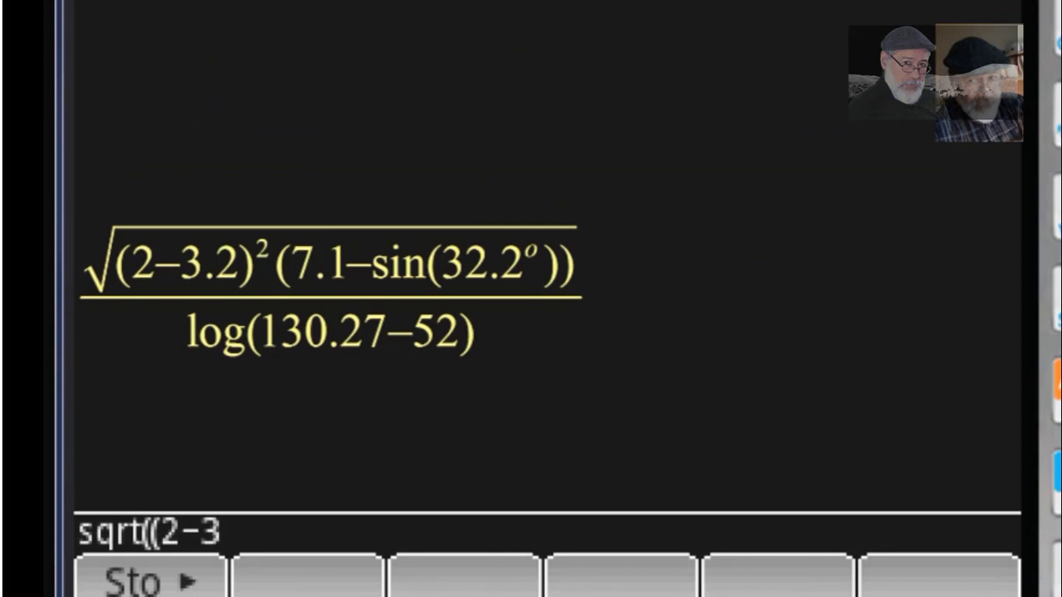
{"action": "type", "text": ".2"}
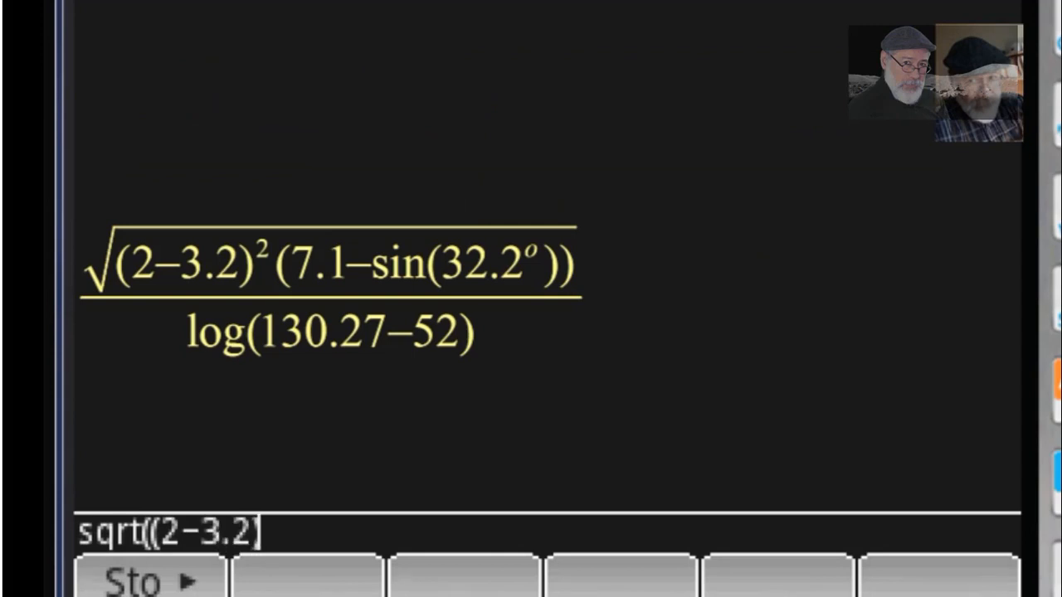
{"action": "type", "text": ")^2*("}
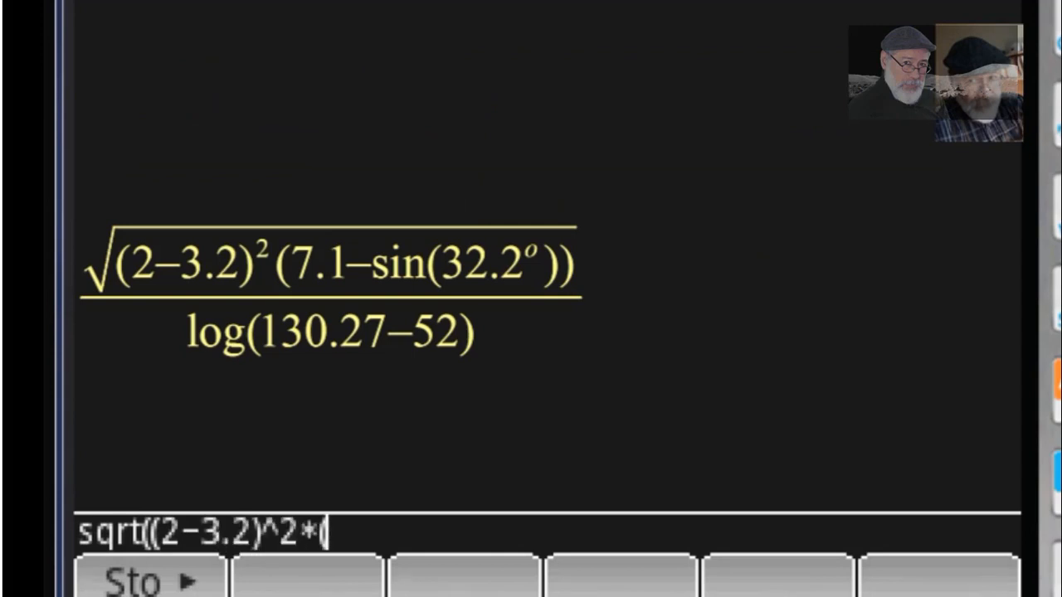
{"action": "type", "text": "7.1"}
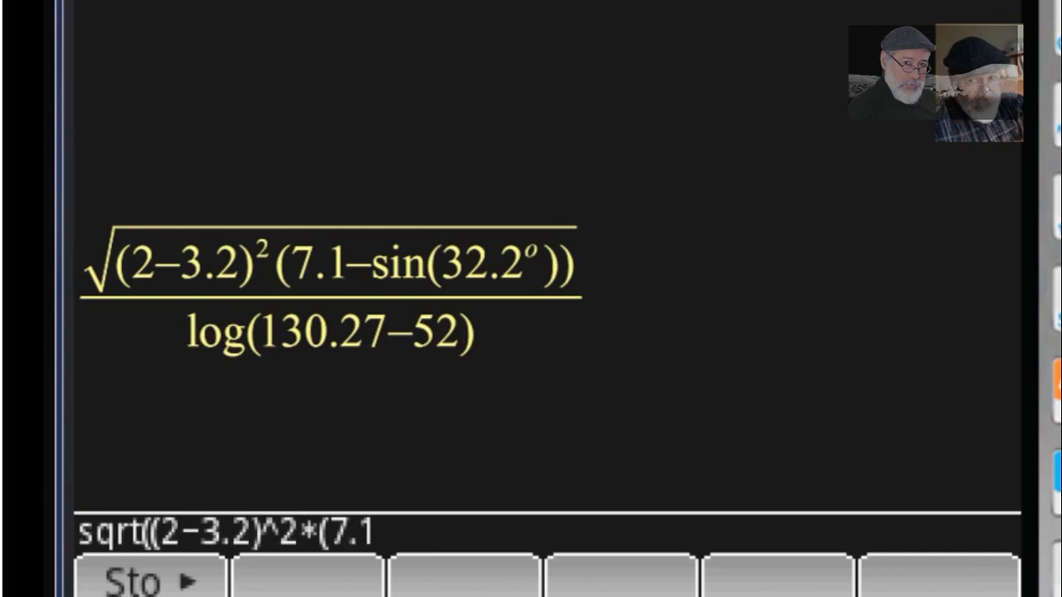
{"action": "type", "text": "-sin("}
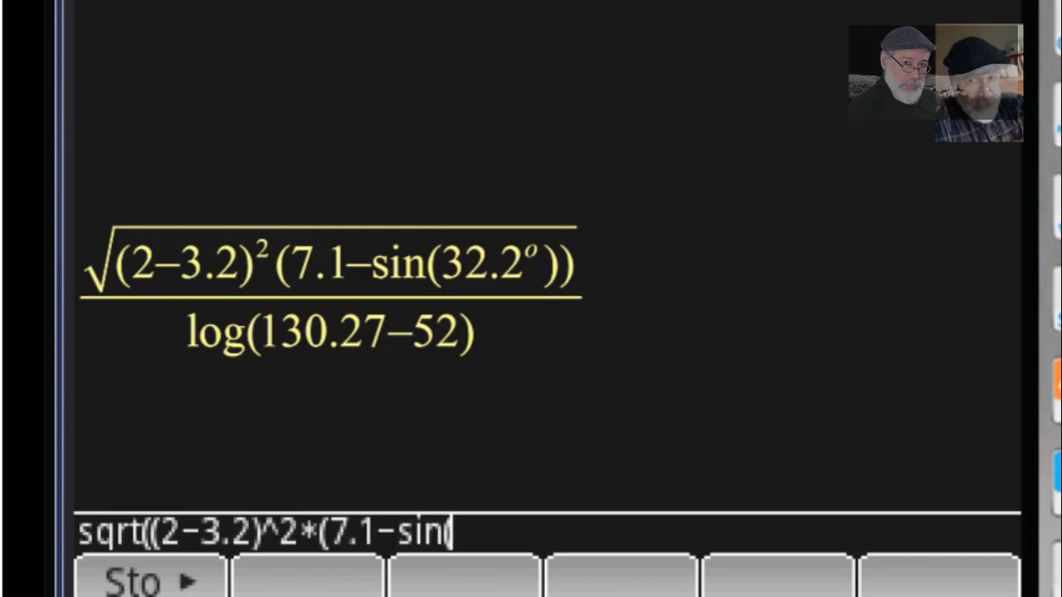
{"action": "type", "text": "(32.2)"}
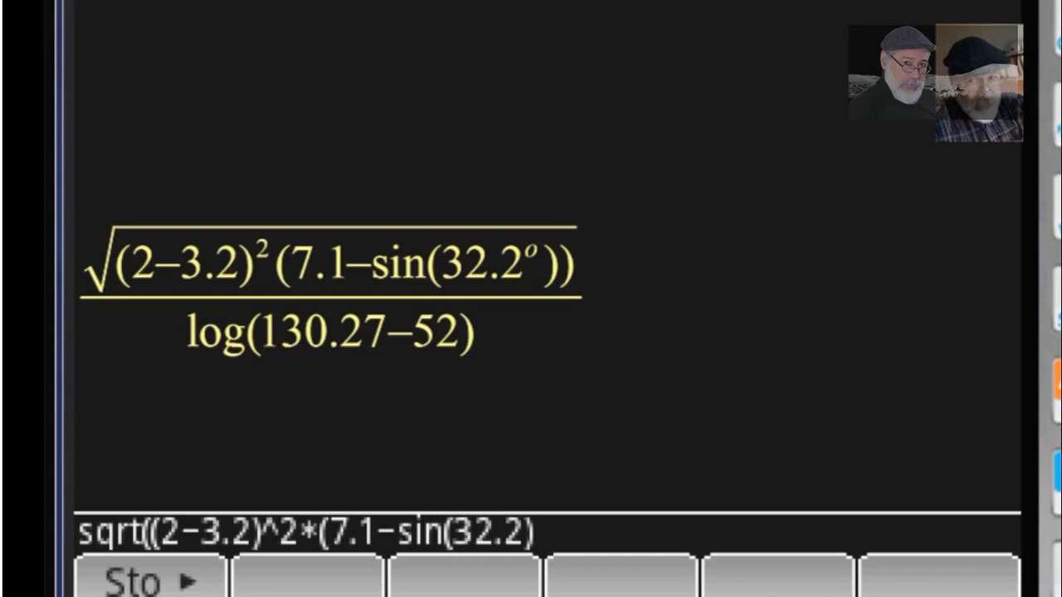
{"action": "type", "text": ")"}
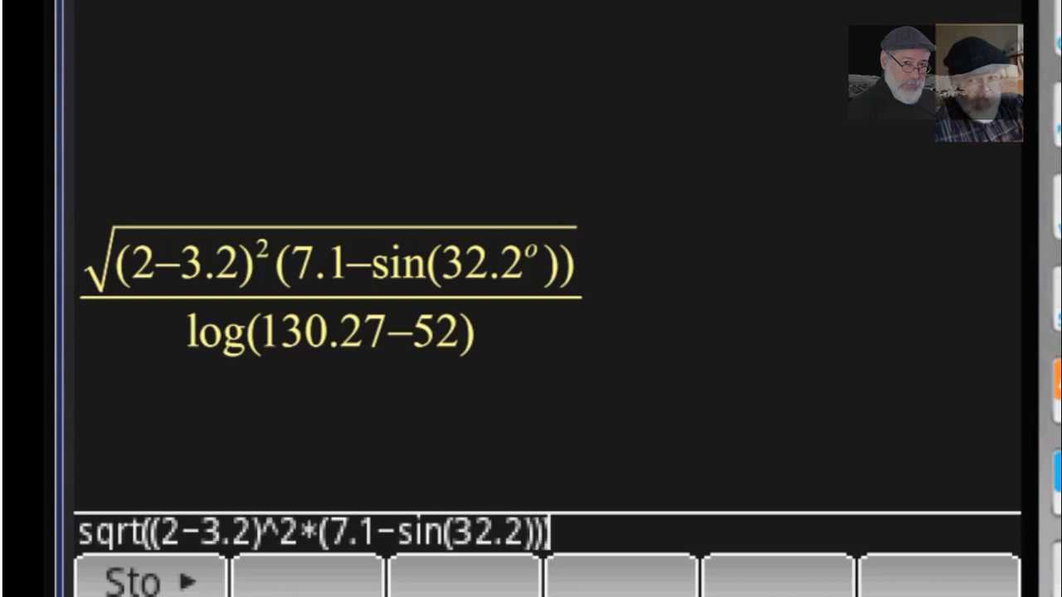
Finish the expression with the denominator /log(130.27-52)
{"action": "type", "text": "/log"}
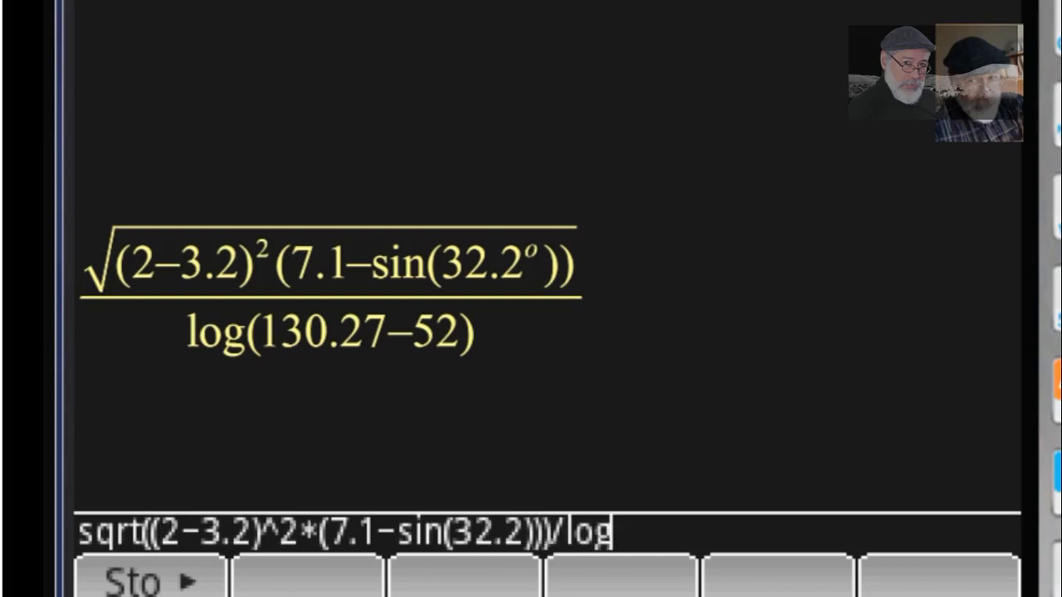
{"action": "type", "text": "(13"}
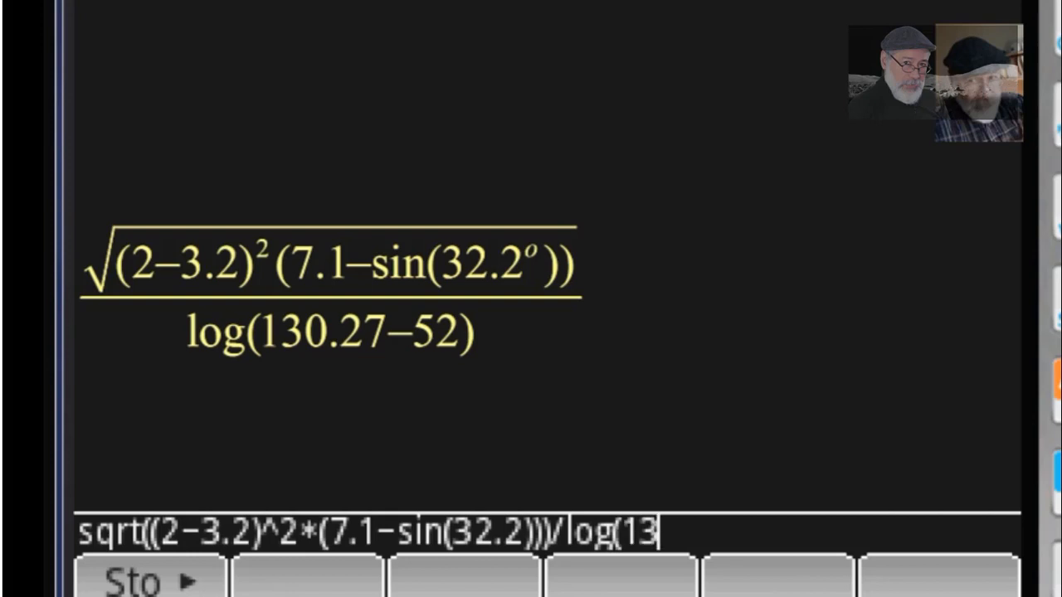
{"action": "type", "text": "0.27"}
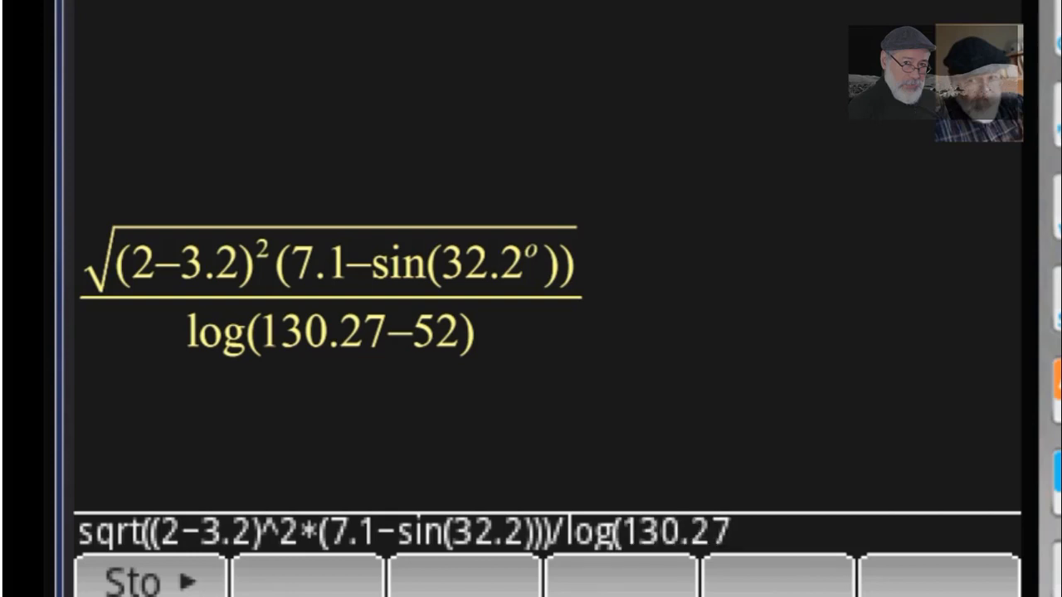
{"action": "type", "text": "-"}
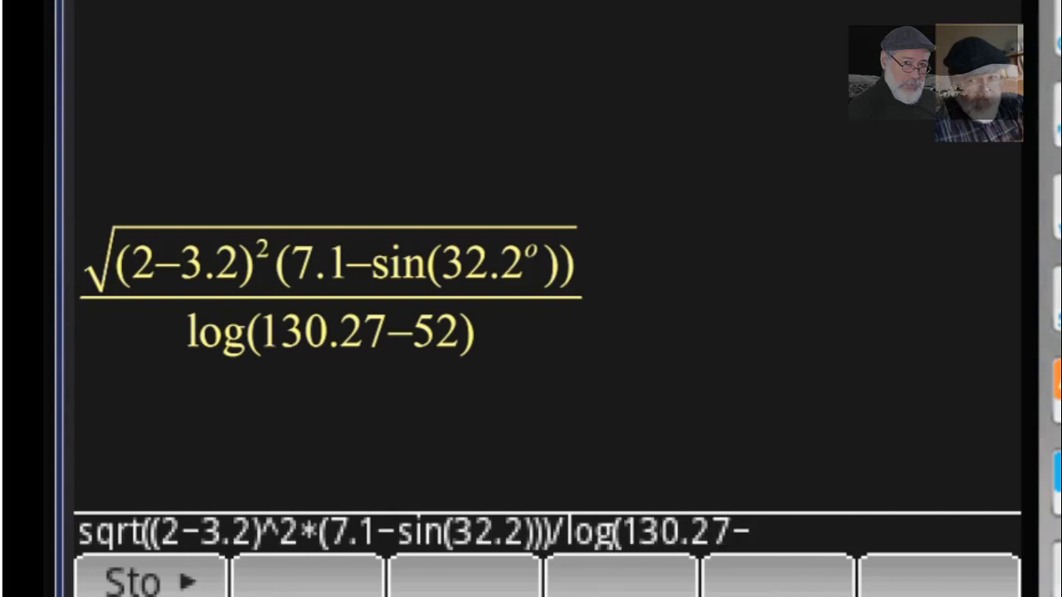
{"action": "type", "text": "52)"}
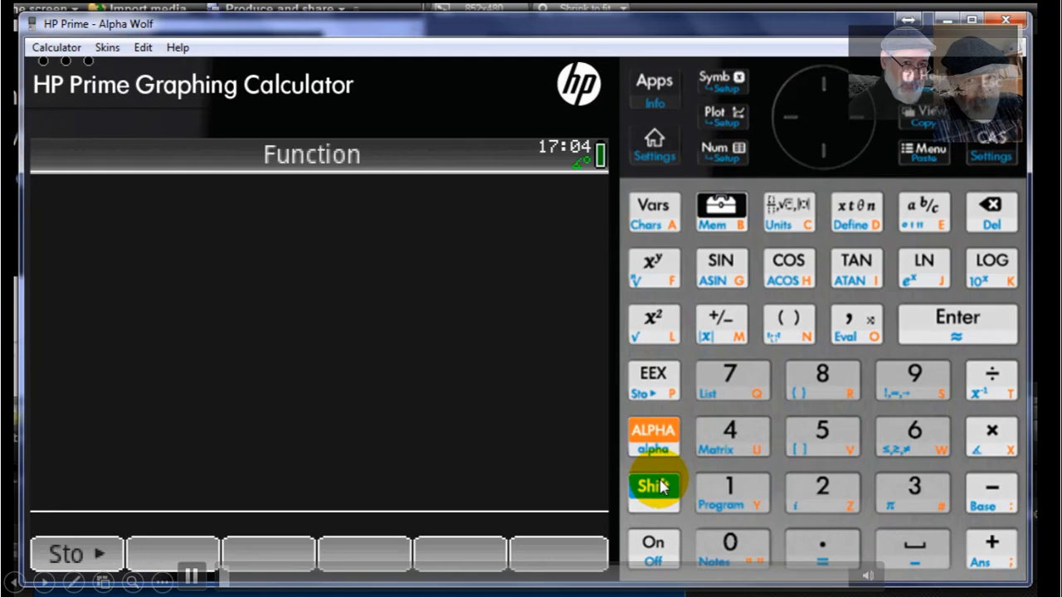
Set the Home Settings entry method back to Textbook
{"action": "left_click", "coordinate": [653, 487]}
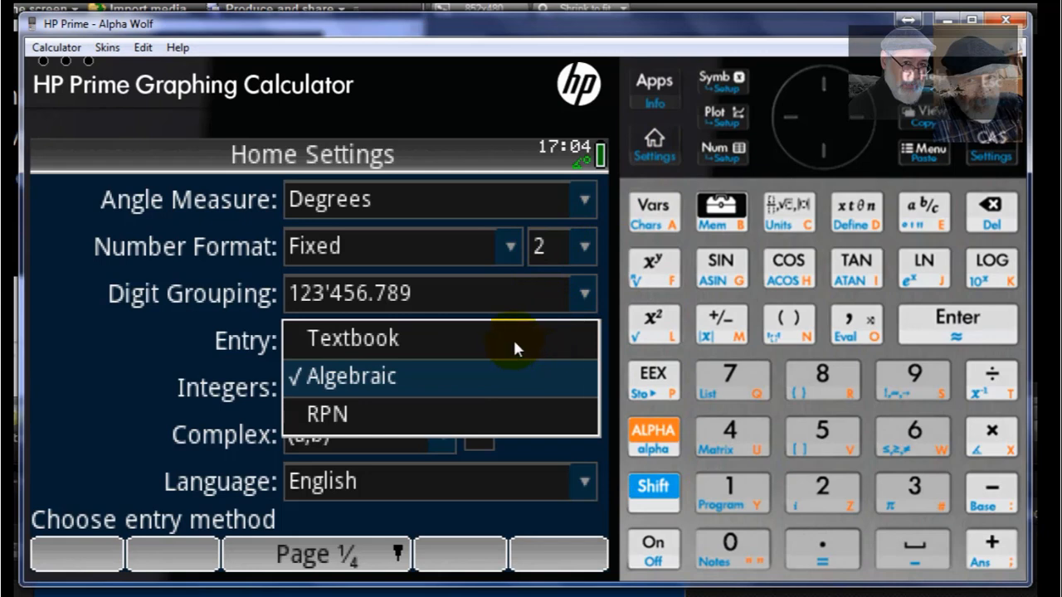
{"action": "left_click", "coordinate": [352, 338]}
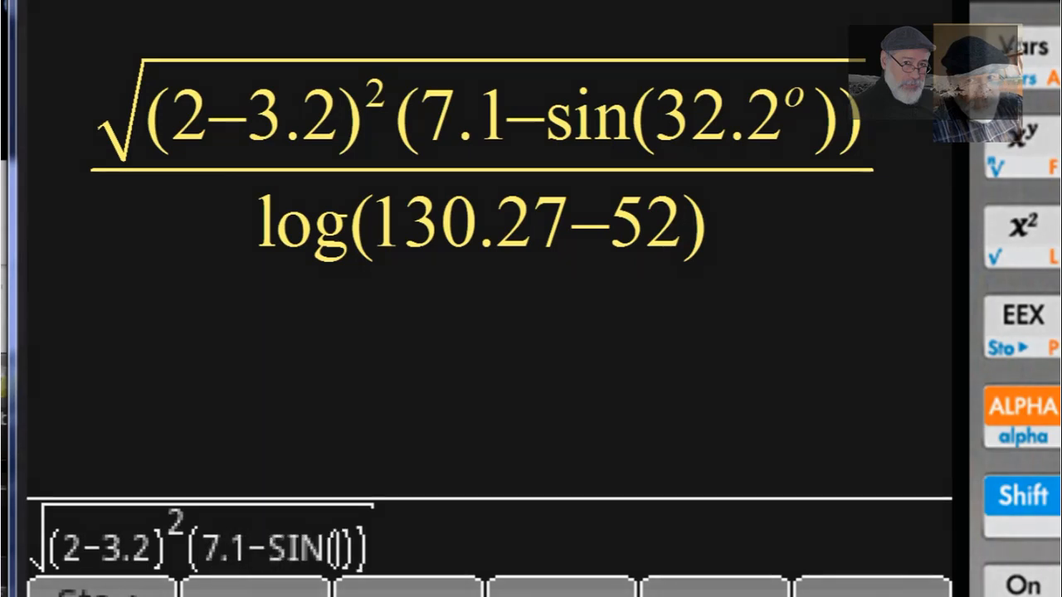
Enter 32.2 as the sine argument in the textbook square-root expression
{"action": "type", "text": "32.2"}
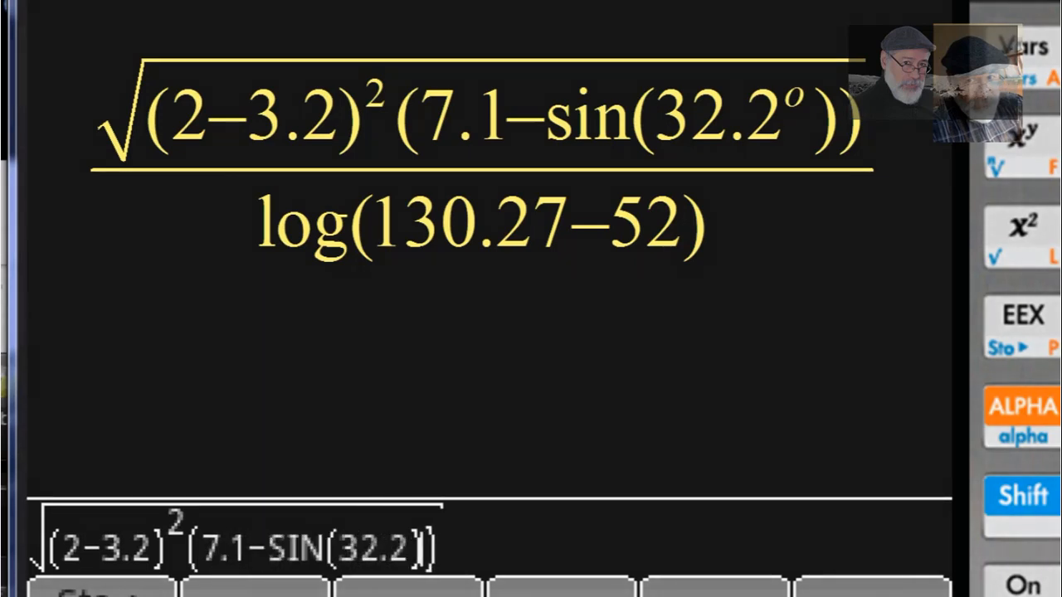